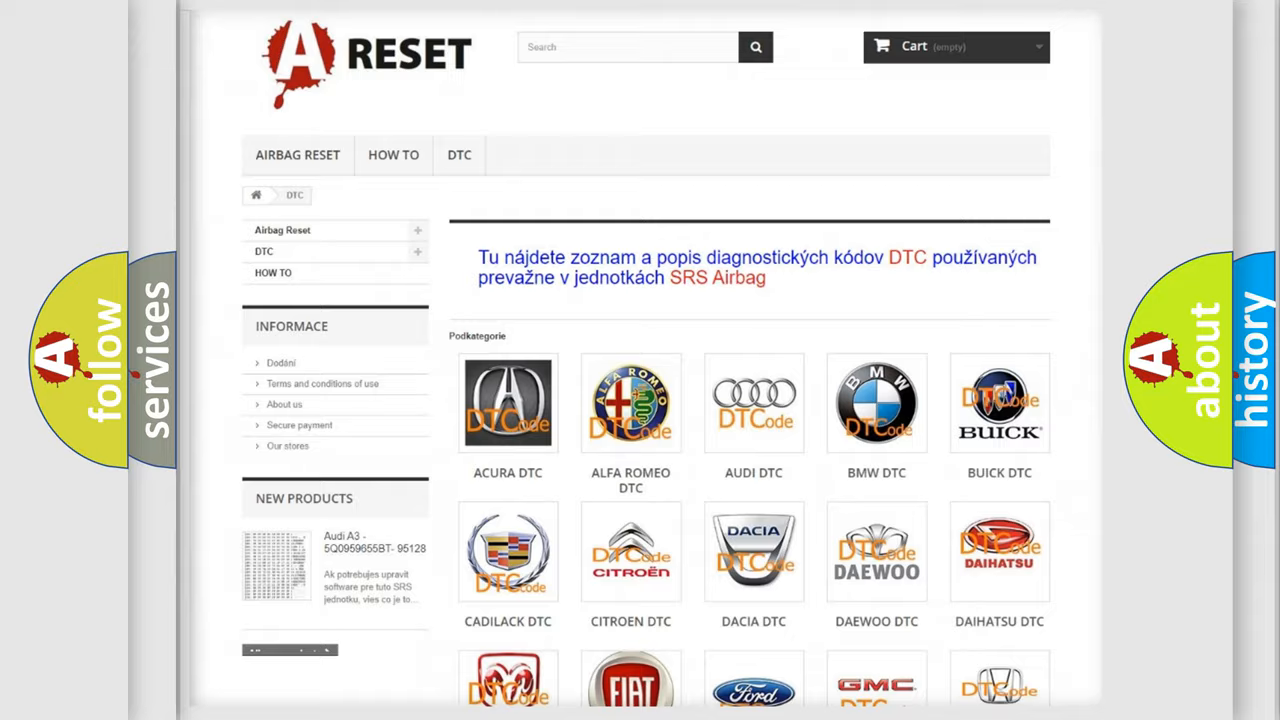
Scroll the DTC brand grid and open the Jeep DTC code list
{"action": "scroll", "scroll_direction": "down", "scroll_amount": 3}
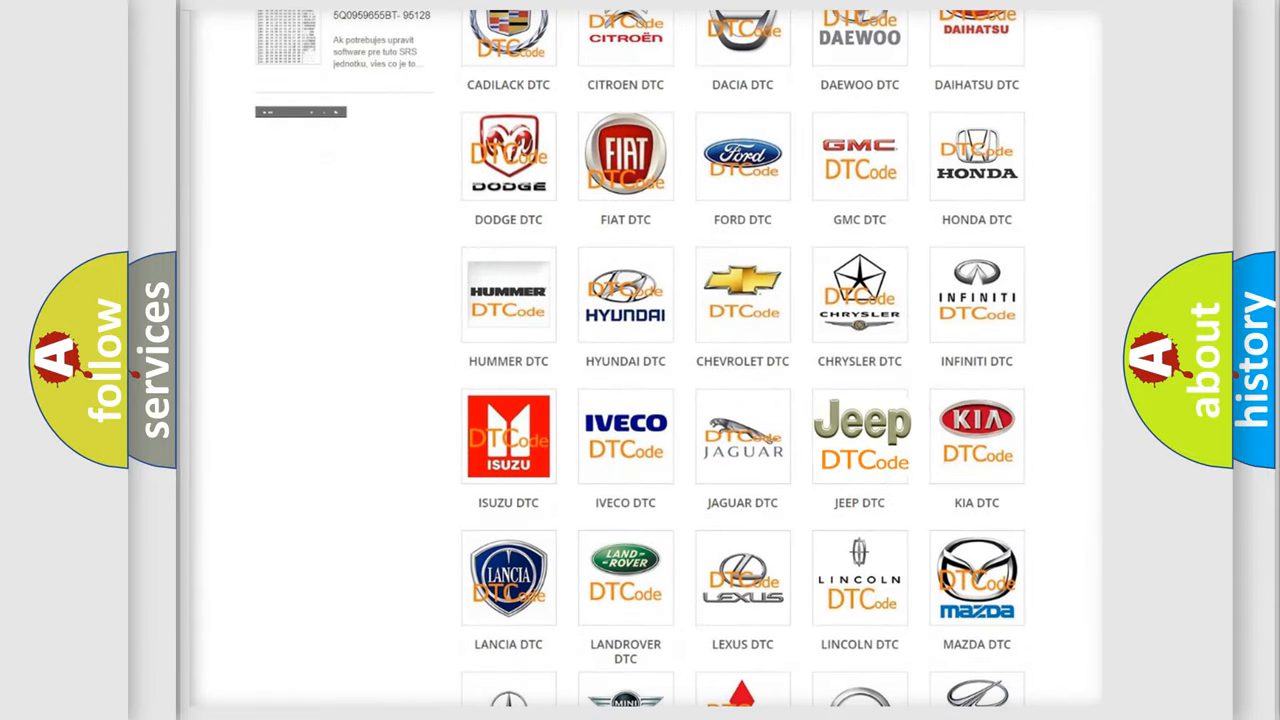
{"action": "left_click", "coordinate": [859, 435]}
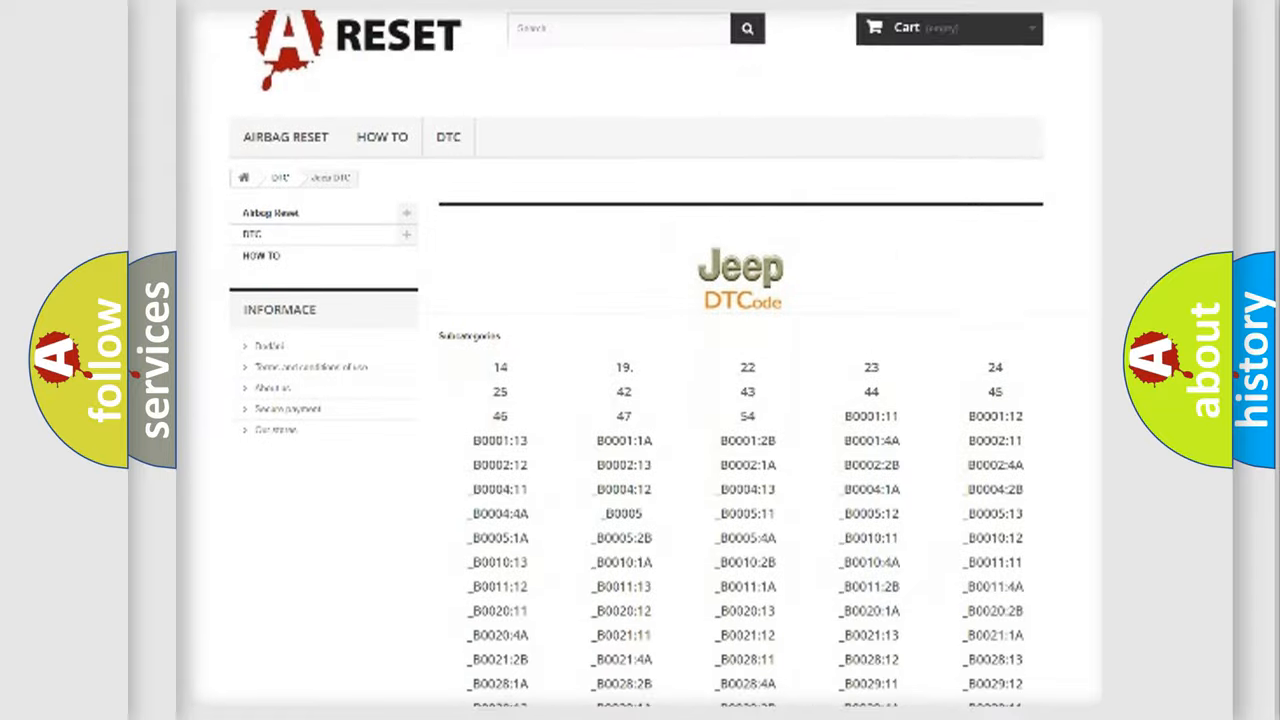
{"action": "scroll", "scroll_direction": "down", "scroll_amount": 3}
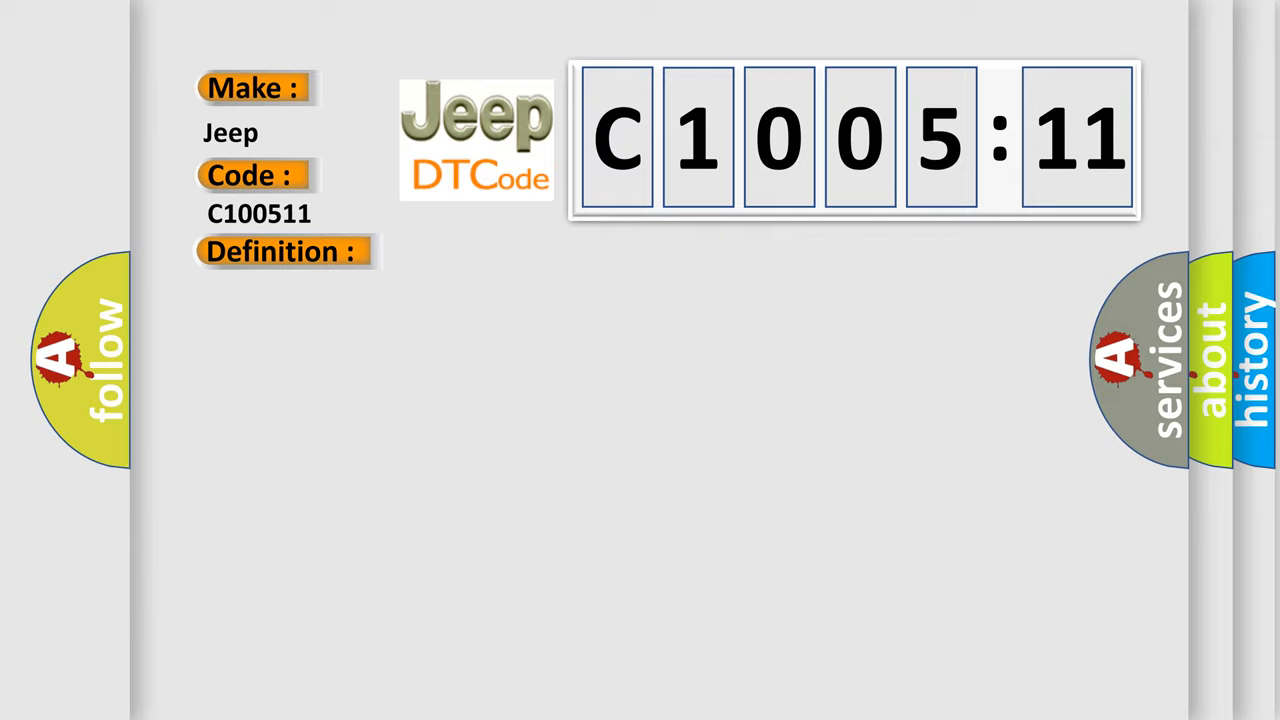
Let the Jeep C1005:11 slide play until its definition and description text appear
{"action": "left_click", "coordinate": [281, 251]}
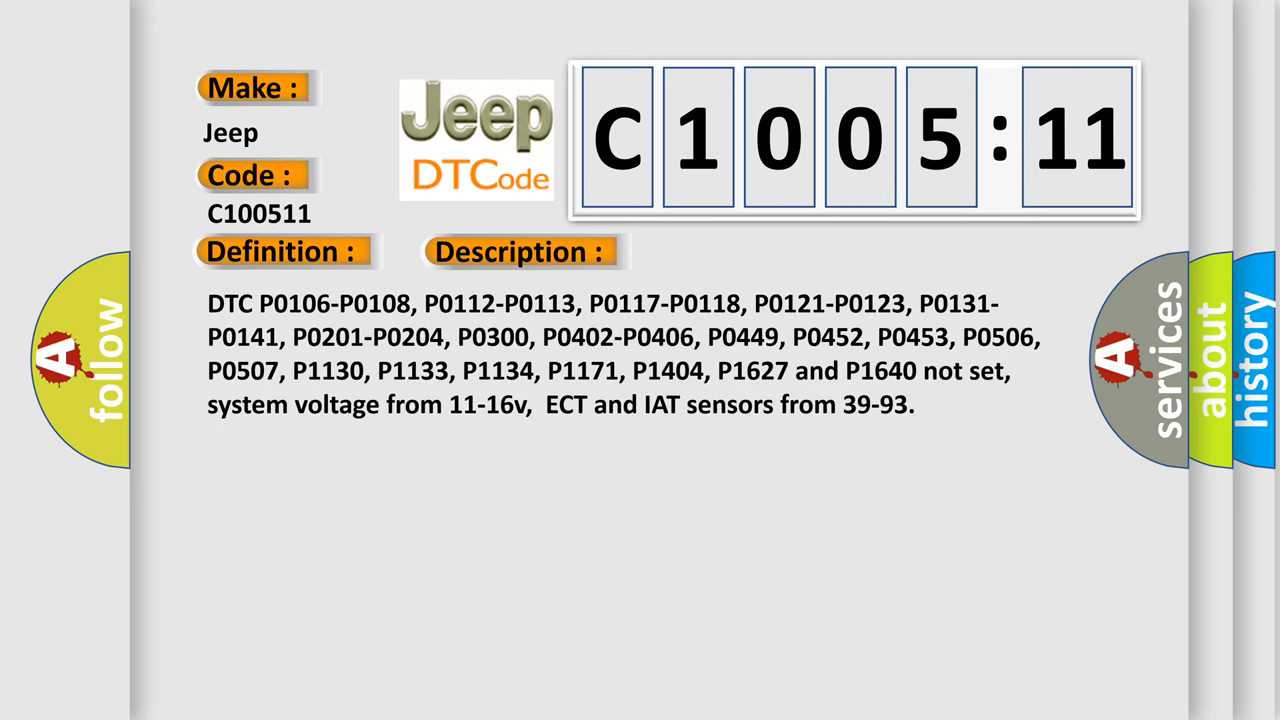